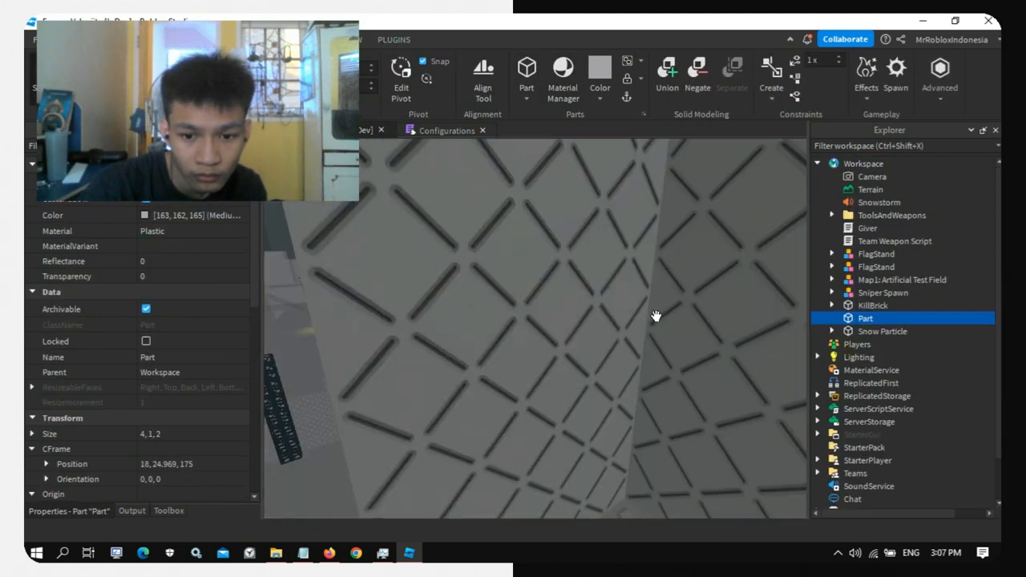
Step: Resize the wall part to 2×2×0.3, rename it ButtonPress and add a ClickDetector to it
click(900, 279)
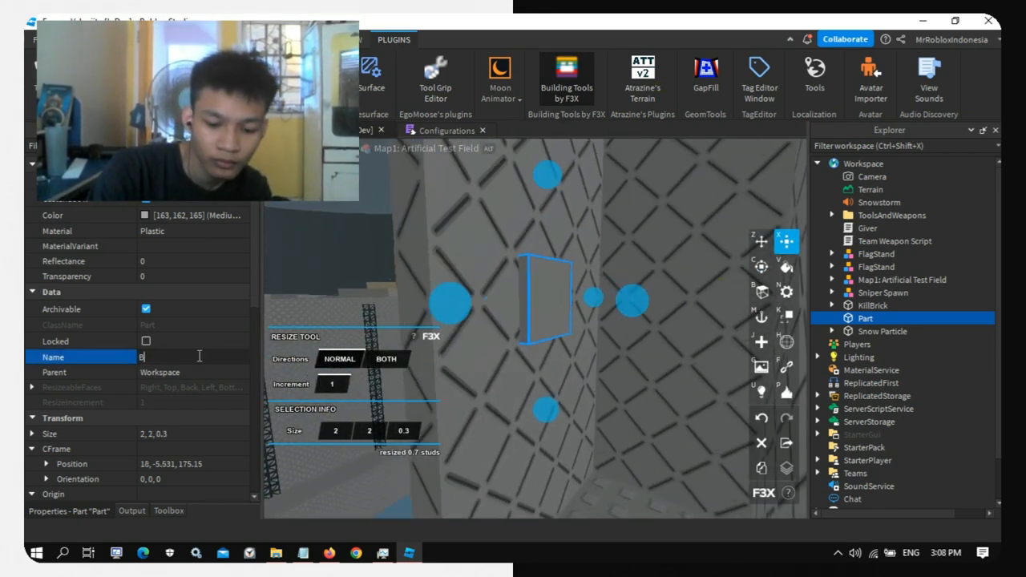
text(ButtonPress)
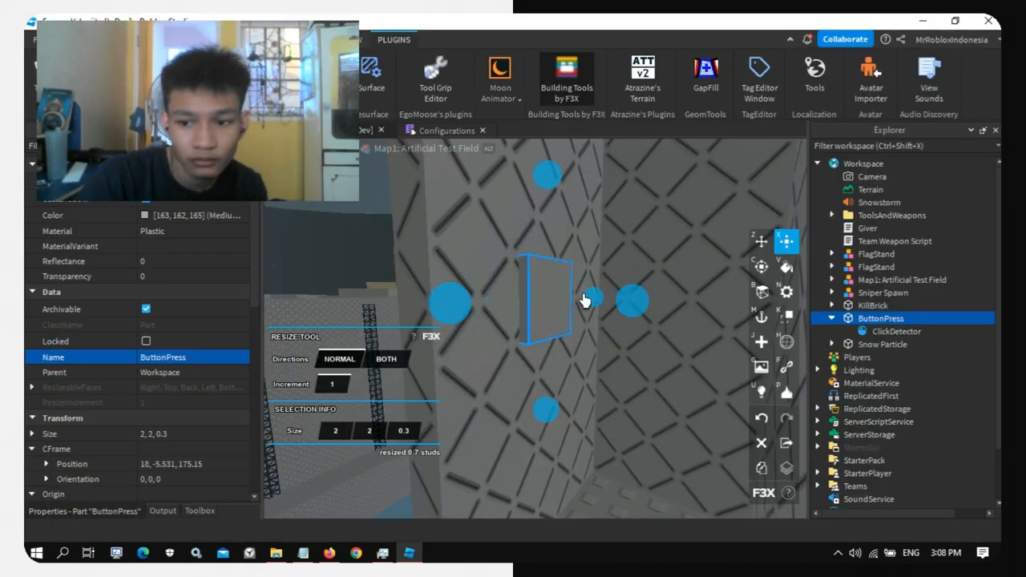
click(887, 330)
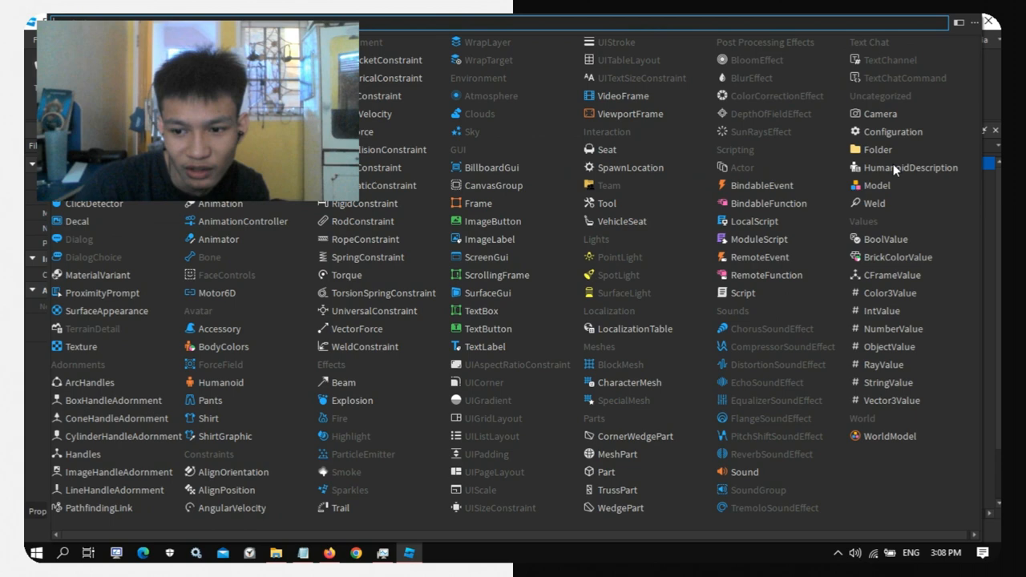
Step: Set FB1Collide and FB2Collide to false in ClickScript's if block and start a playtest
click(359, 552)
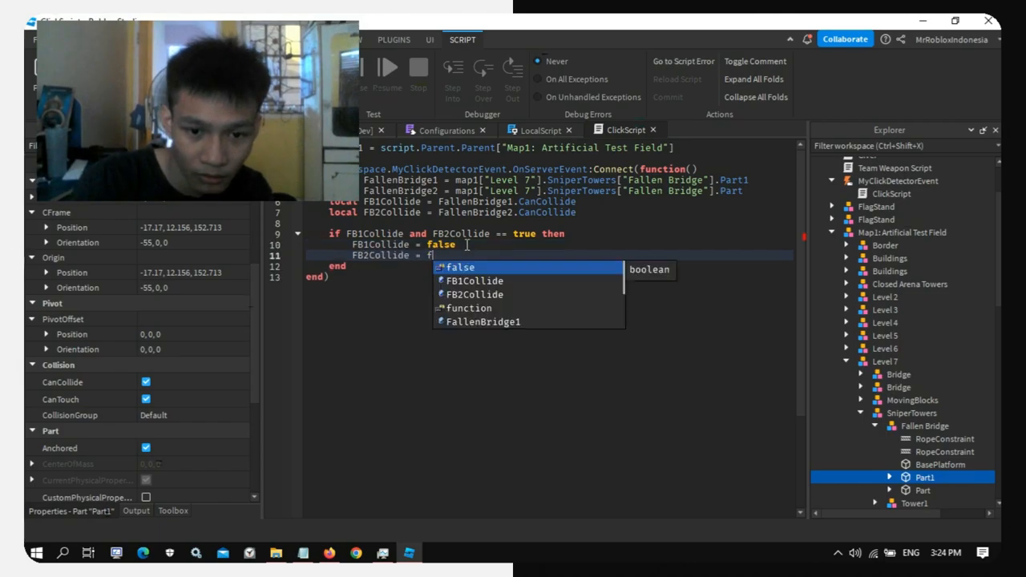
text(alse)
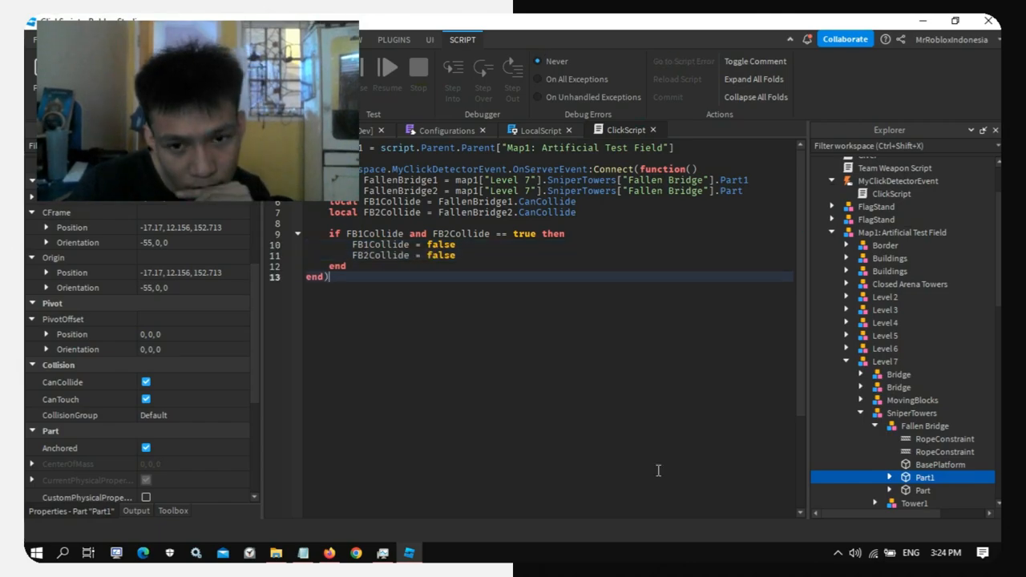
click(909, 400)
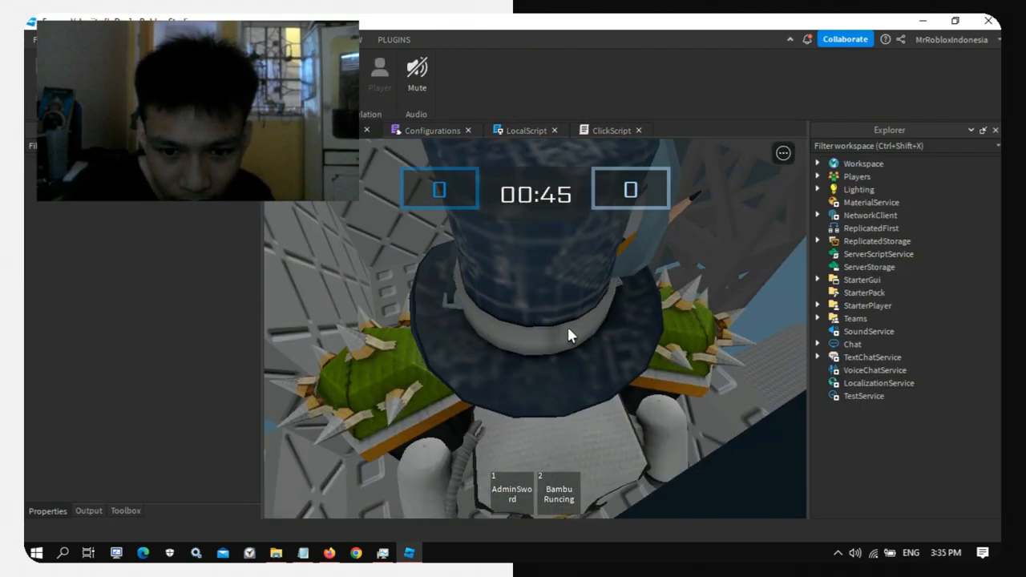
Step: Try the button in the playtest, then skip ahead in the ClickDetector tutorial video
click(615, 129)
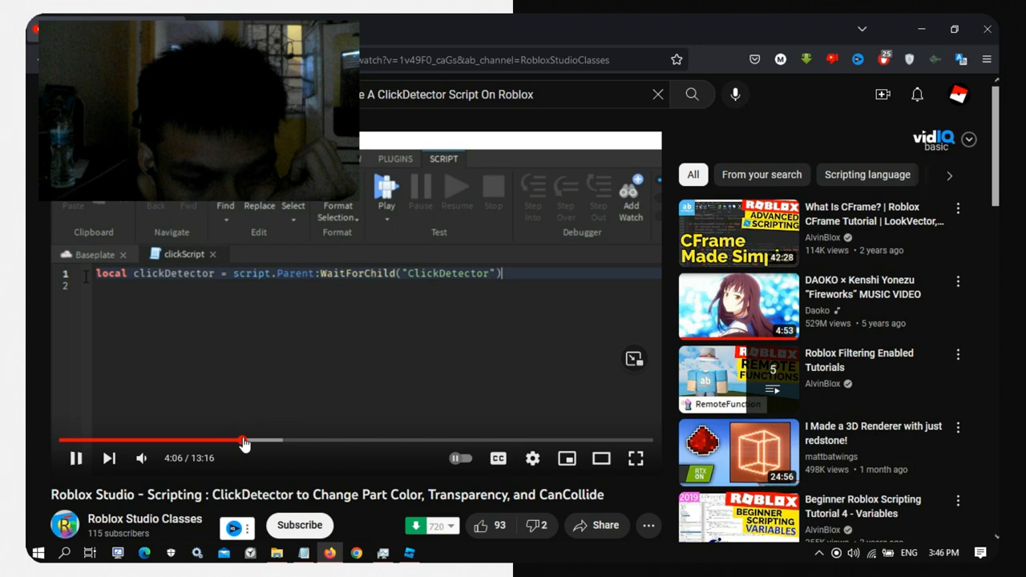
drag(243, 439, 185, 439)
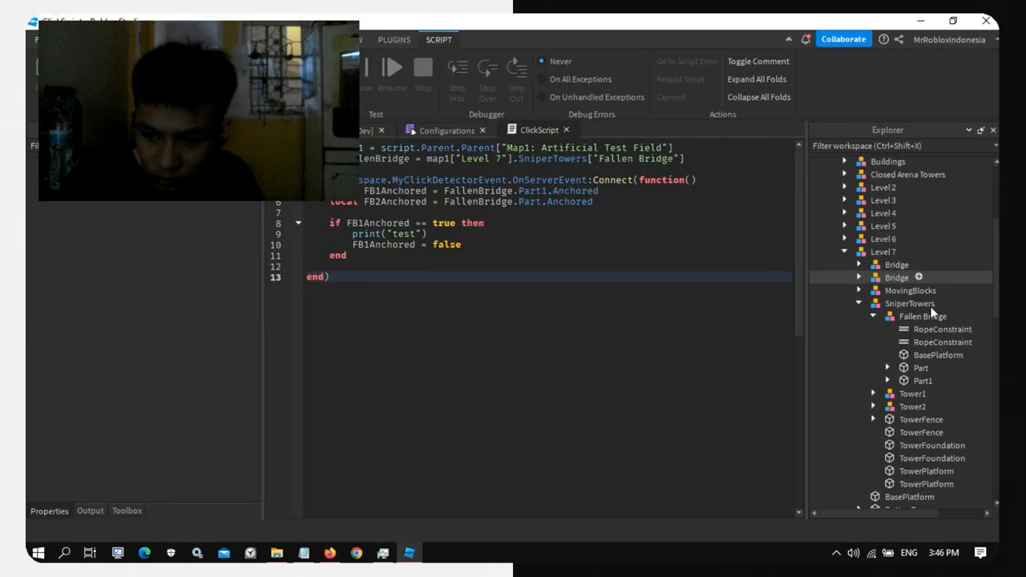
Step: Select the Fallen Bridge model in the Explorer before returning to the 3D viewport
click(894, 253)
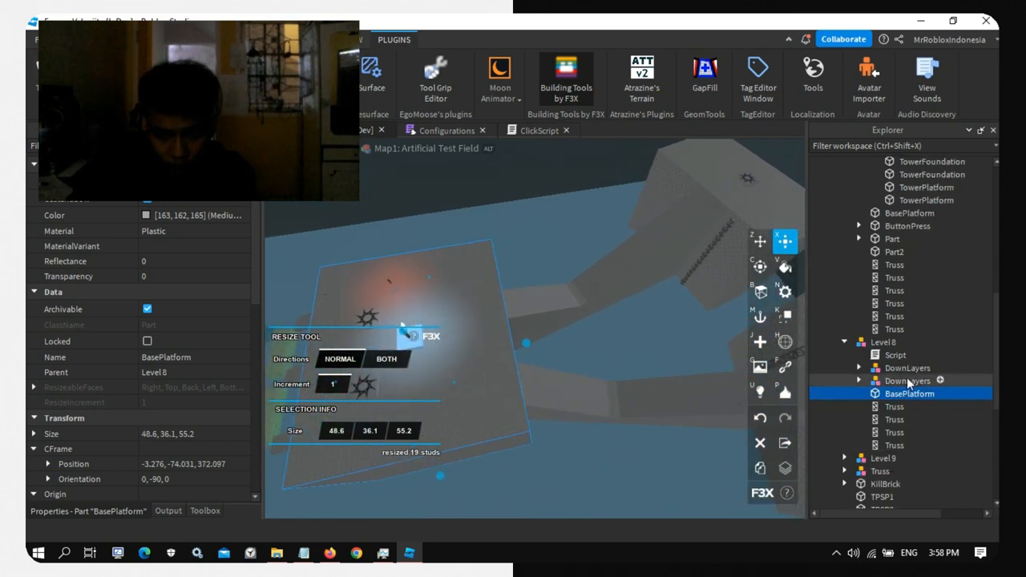
Step: Scroll the Explorer down to reach Level8's BasePlatform for resizing
scroll(down, 3)
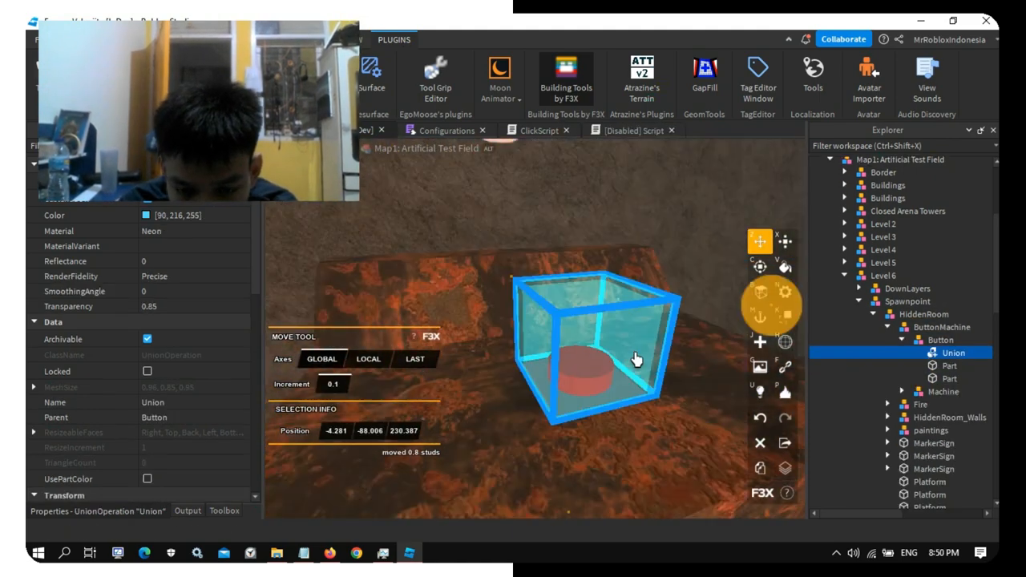
Step: Select Level 6's HiddenRoom model and the ButtonMachine inside it
click(920, 314)
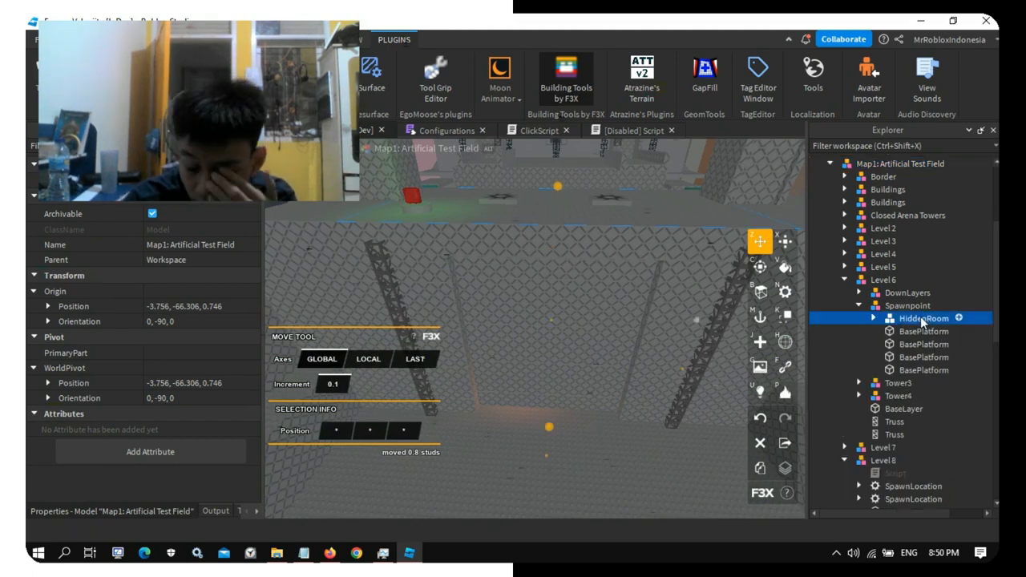
click(923, 355)
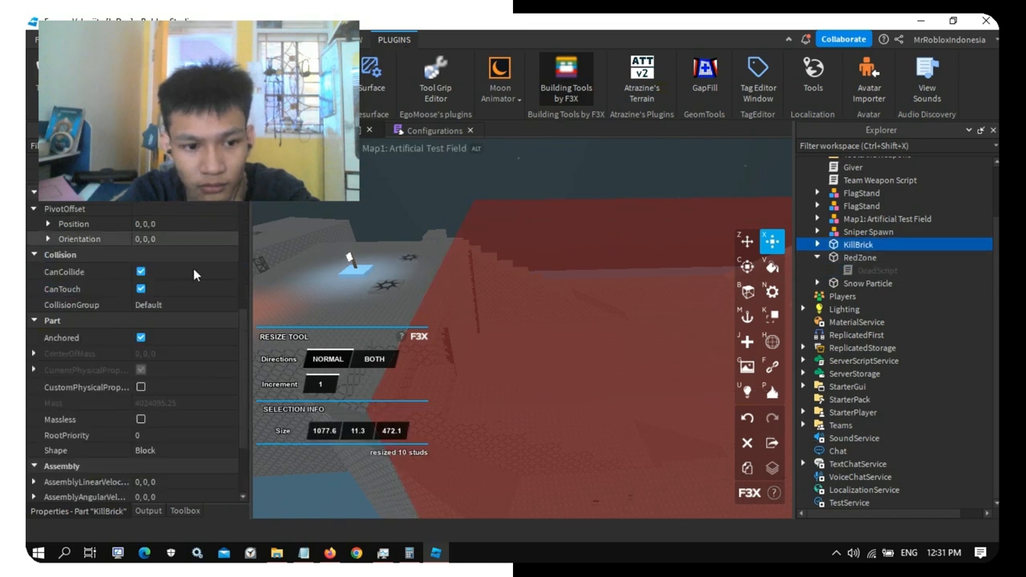
Step: Select the RedZone part in Explorer and bring up its context options
click(888, 218)
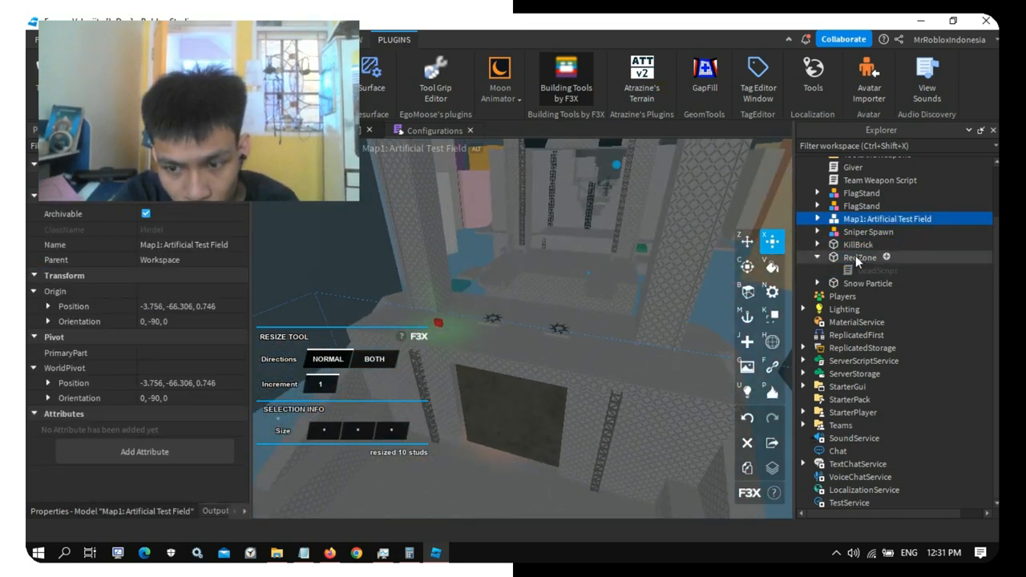
right_click(848, 164)
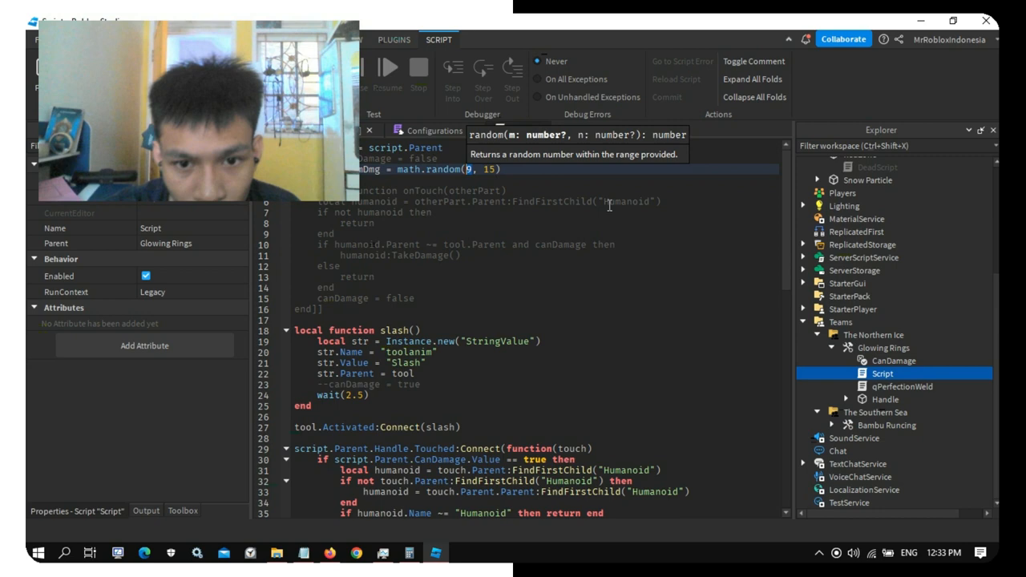
Step: Enter Walk Speed 35 in Game Settings > World, then review the Avatar and Basic Info pages
scroll(down, 3)
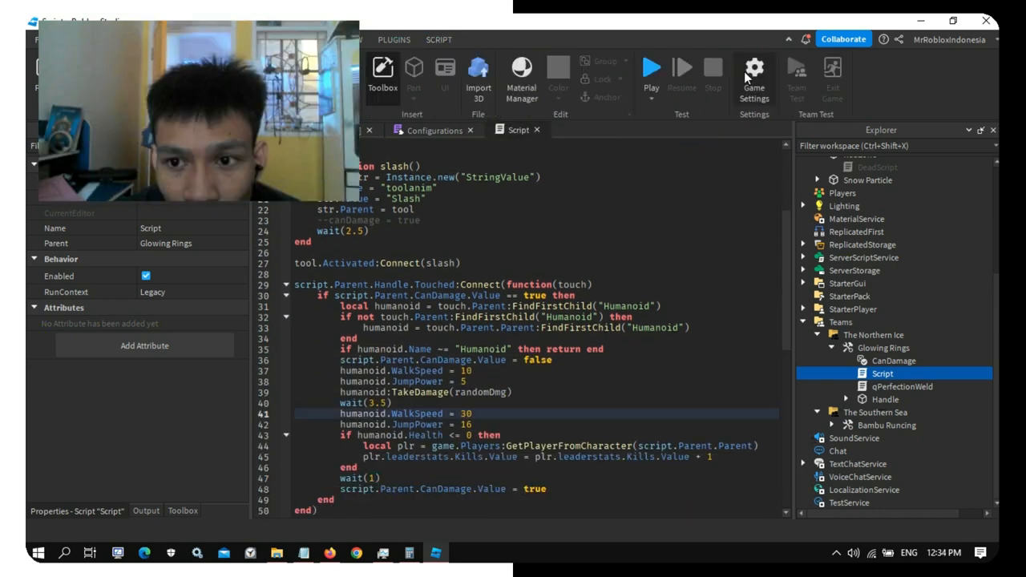
click(753, 67)
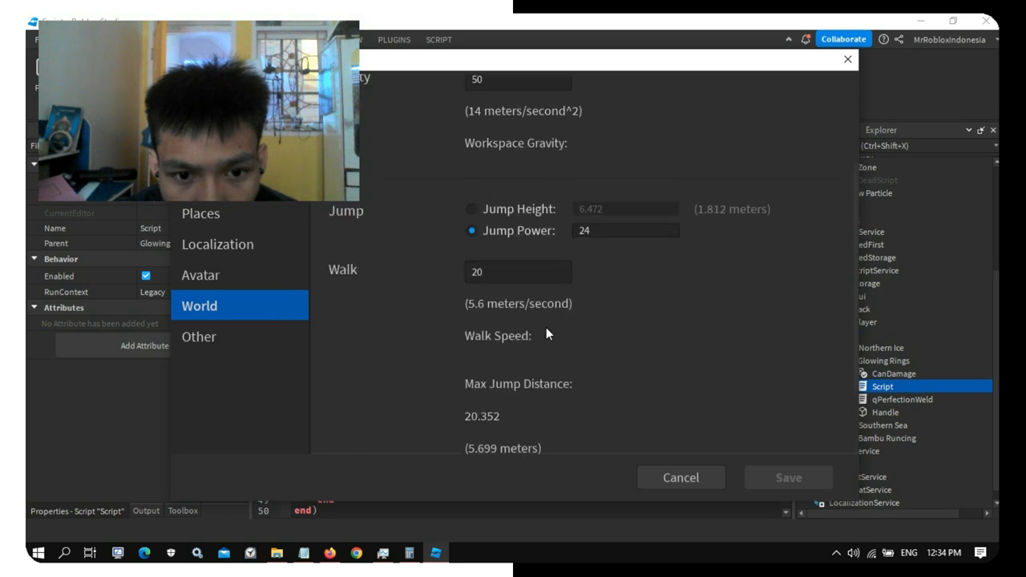
text(35)
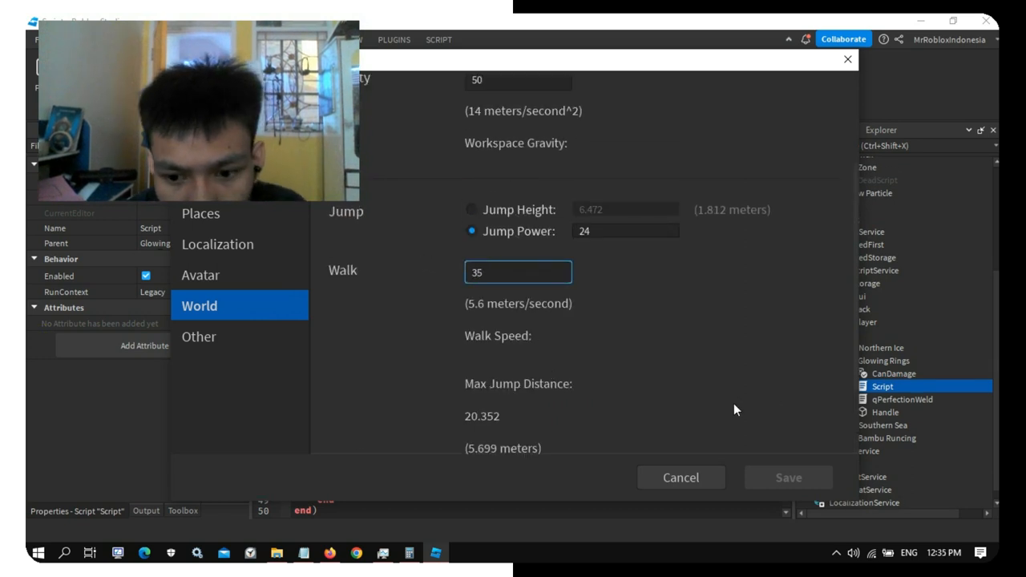
click(200, 275)
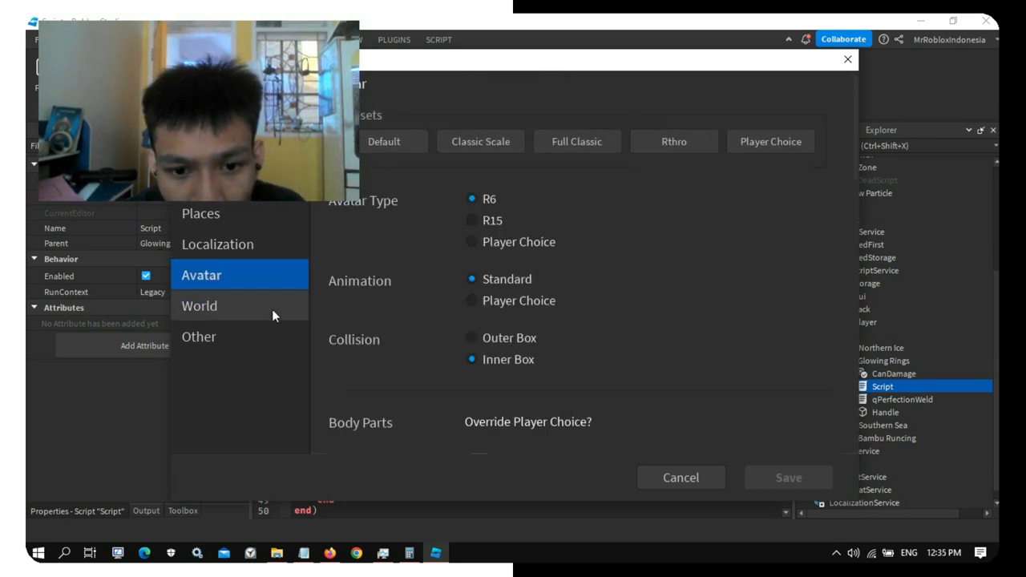
click(200, 213)
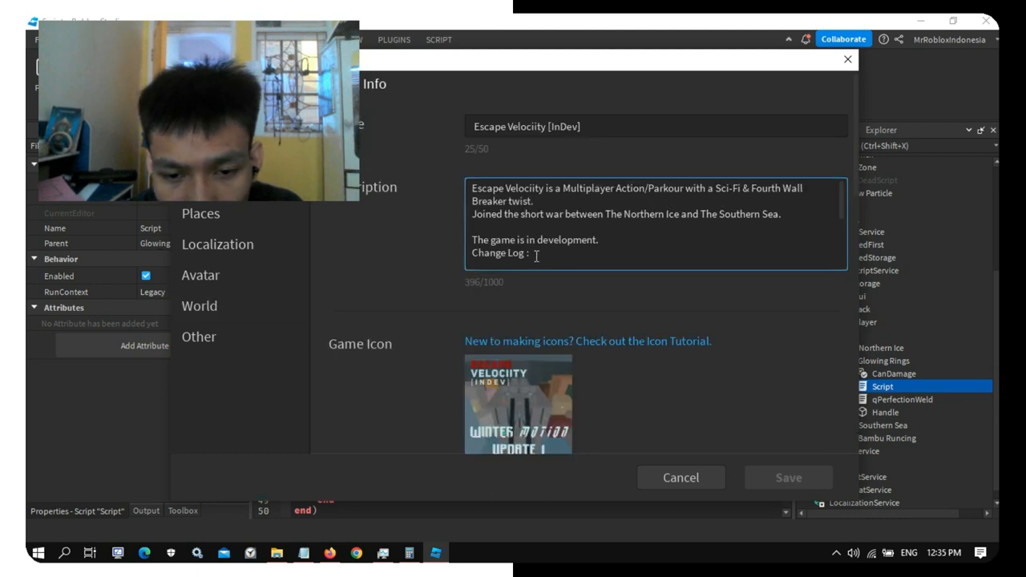
click(198, 307)
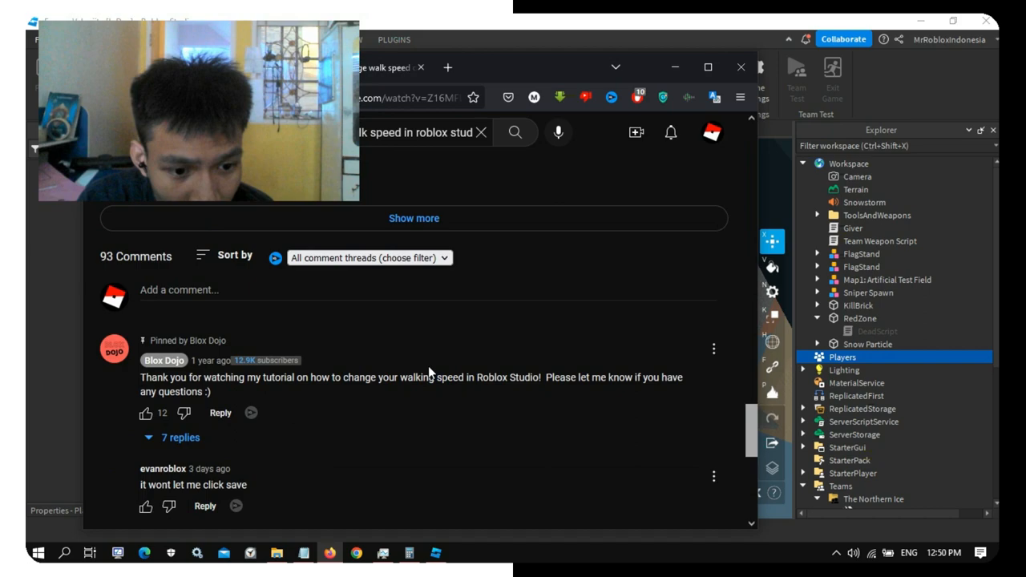
Step: Pick the 'it wont let me click save' comment and search for walkspeed not saving
scroll(down, 3)
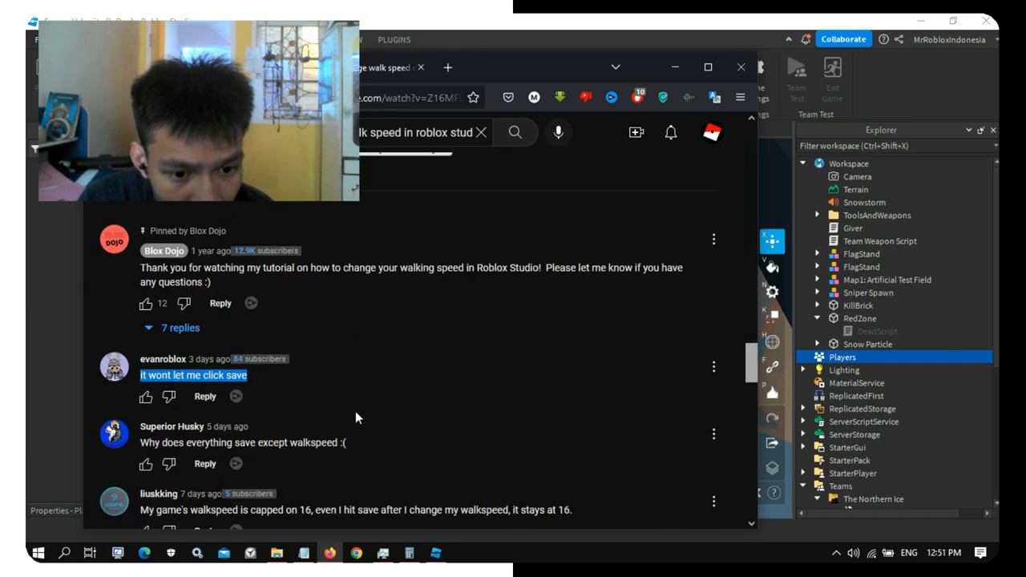
click(494, 68)
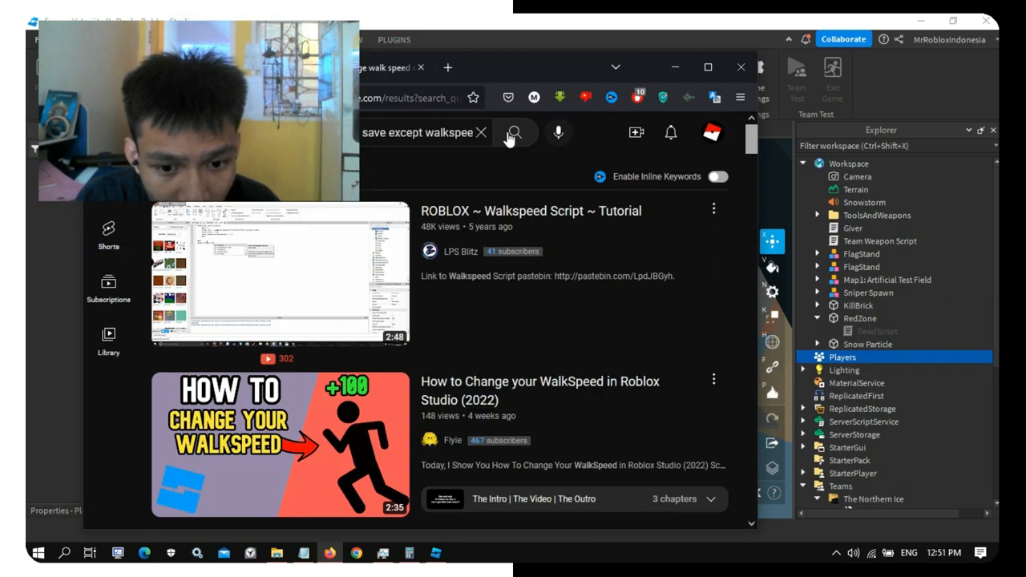
click(278, 446)
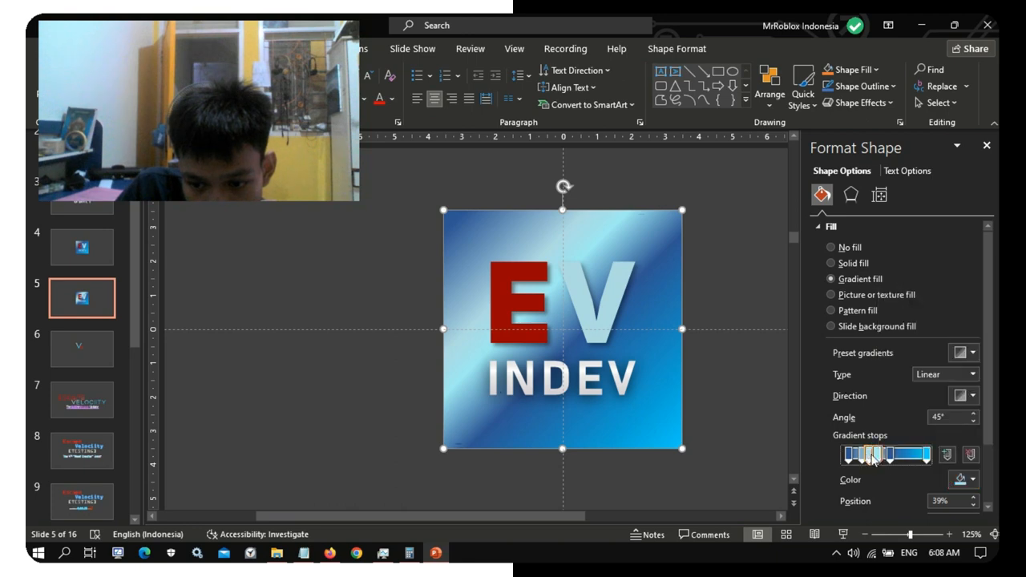
Step: Recolor the selected gradient stop to hex A2ECF4 via More Colors and confirm
click(972, 479)
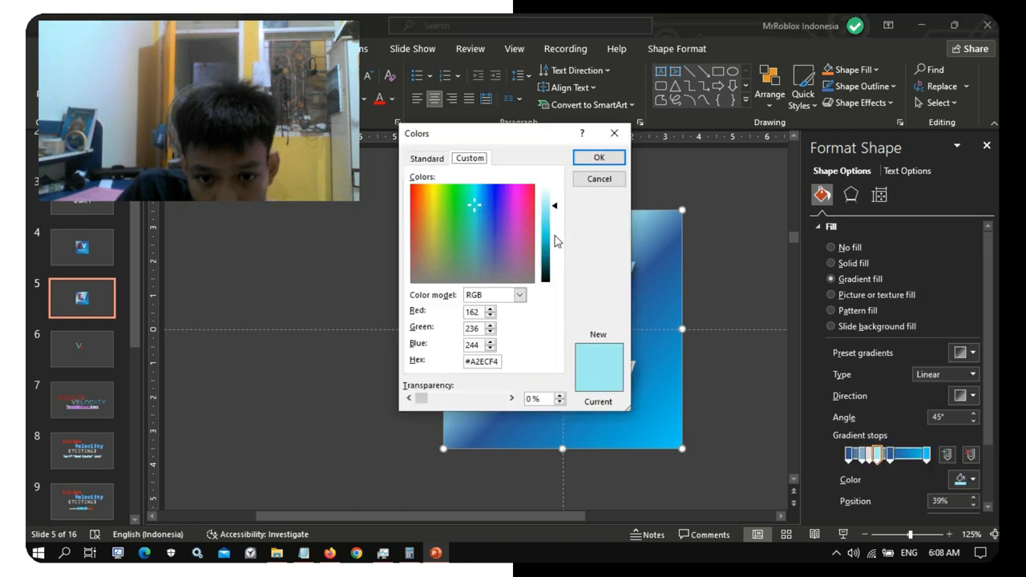
click(599, 157)
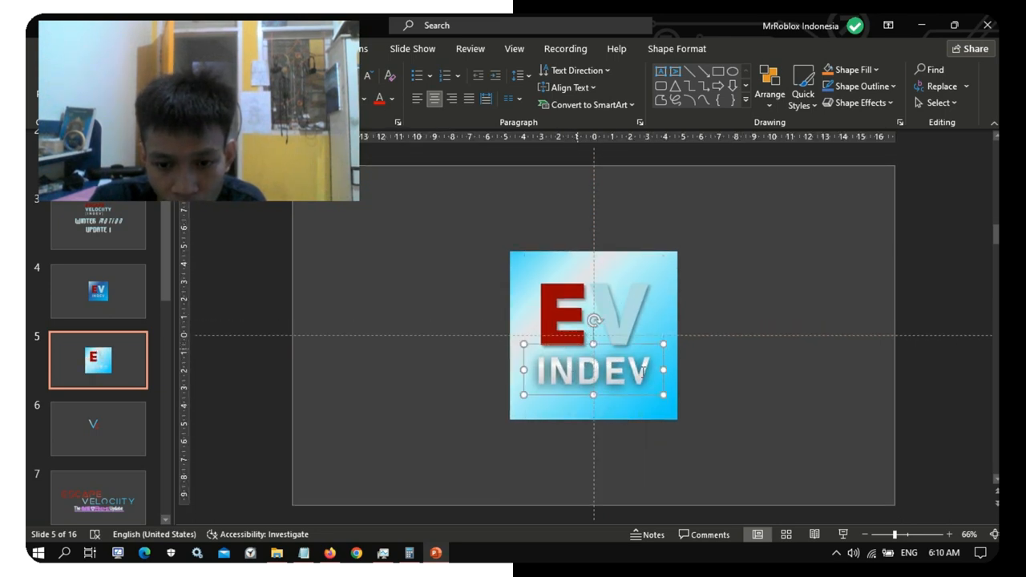
Step: Append 'in the InDev Era' to the InDev Tester badge description
click(330, 551)
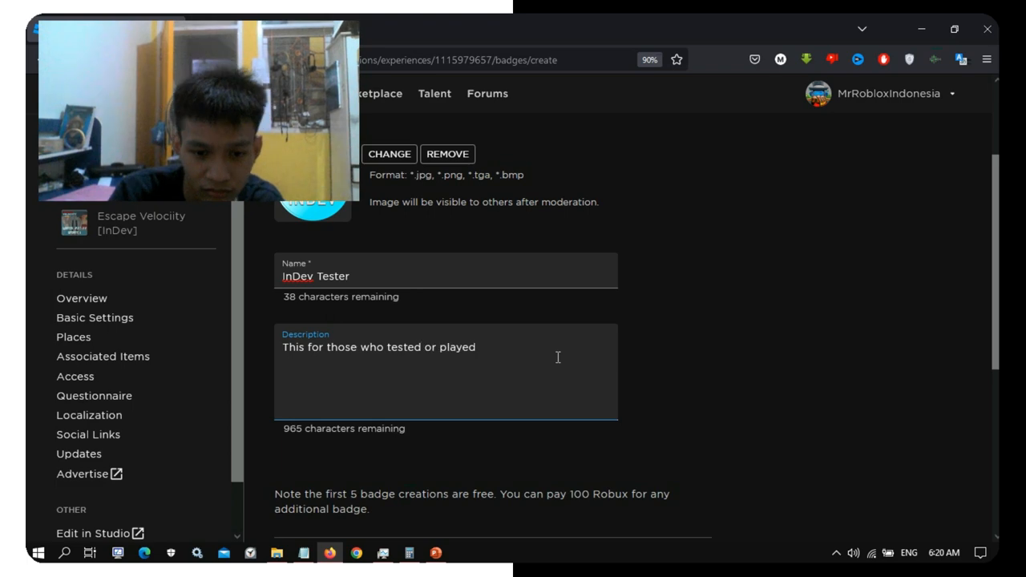
text(in the InDev Era)
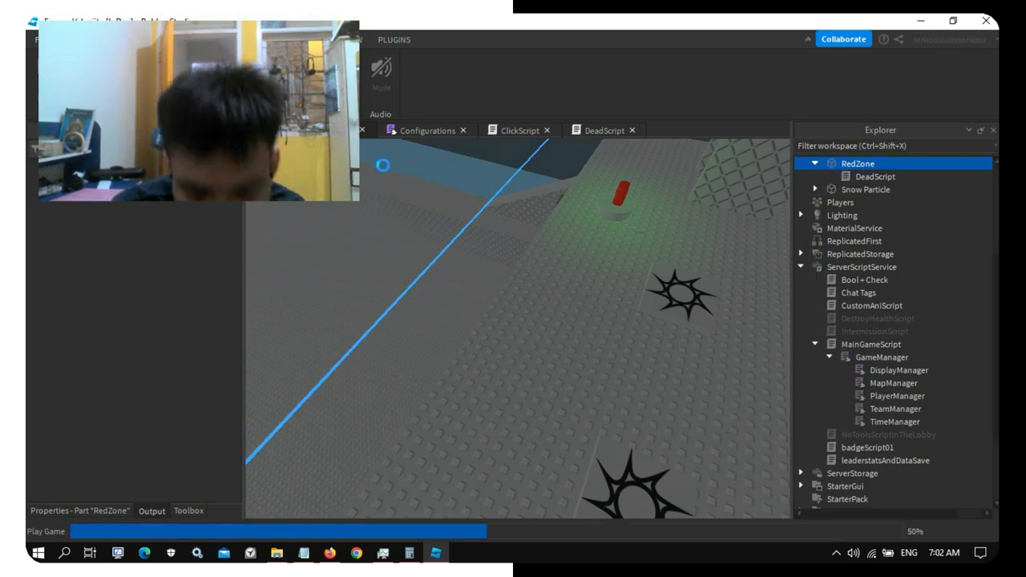
Step: Start a Play test session to try the updated walk speed and animations
click(599, 130)
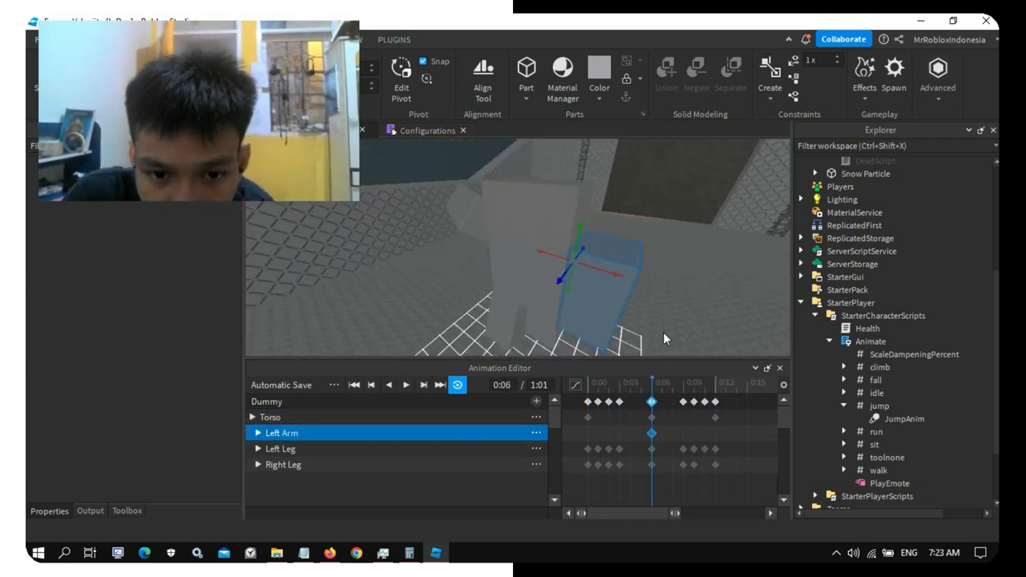
Step: Add Torso, Left Arm, Left Leg and Right Leg keyframes on the Dummy rig
click(405, 384)
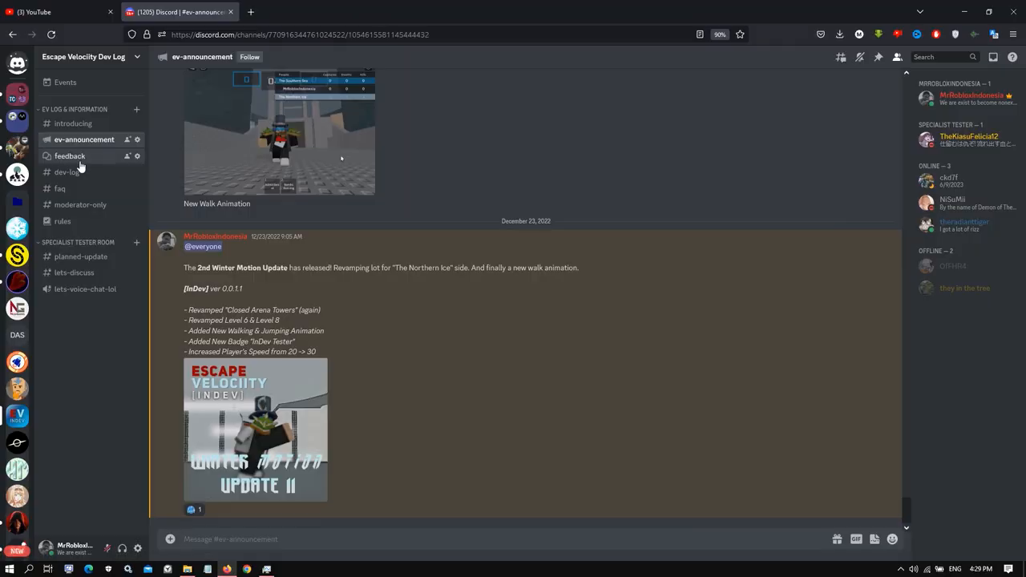
Step: Post the Winter Motion Update in #ev-announcement, then review #dev-log and the game page
click(68, 156)
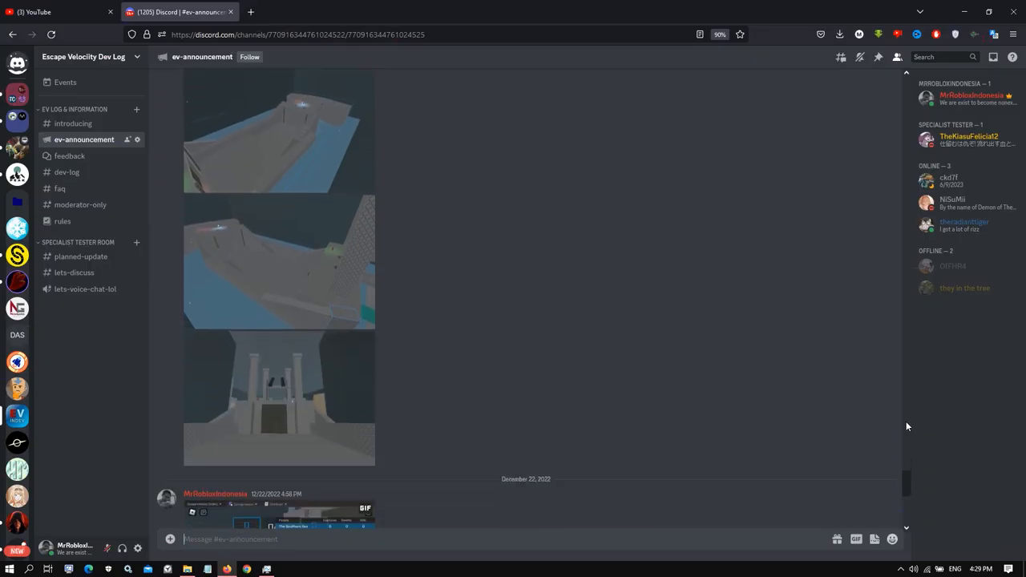
click(68, 172)
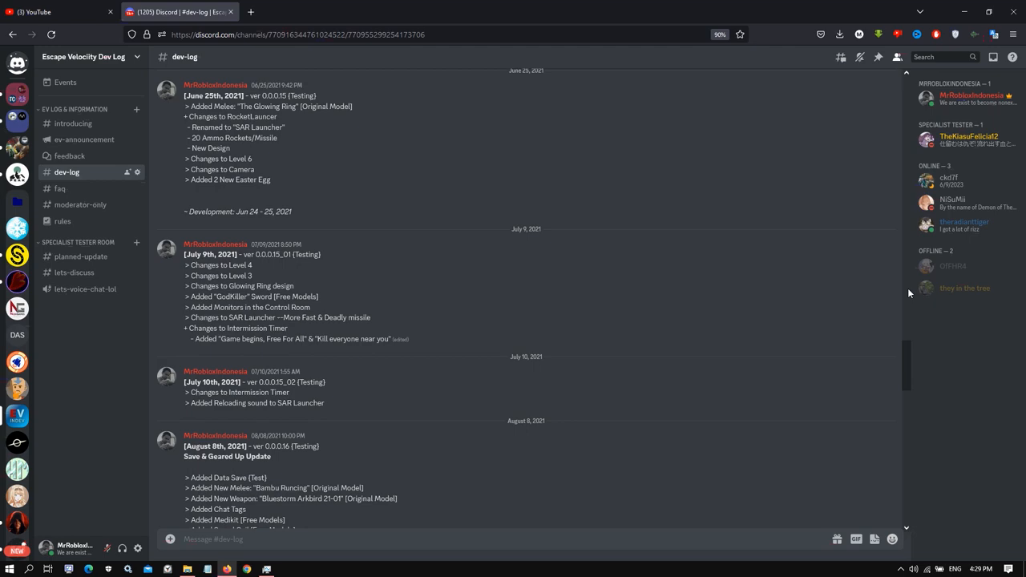
click(60, 187)
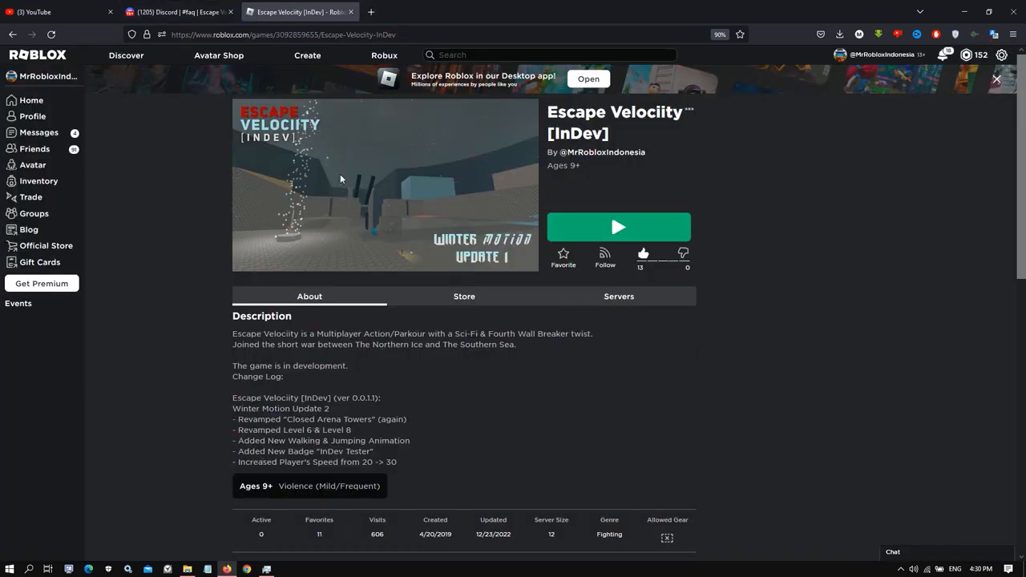
click(619, 227)
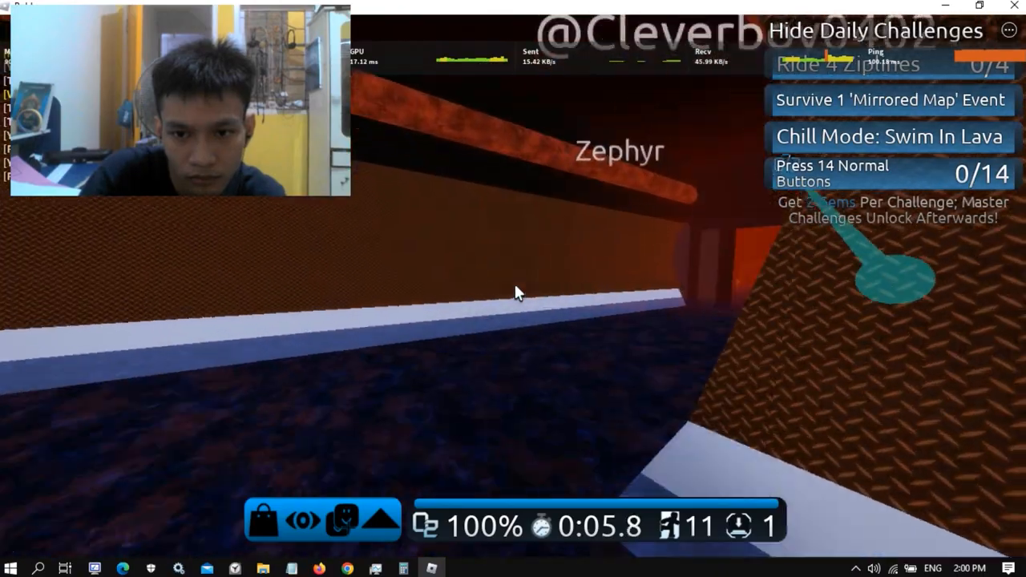